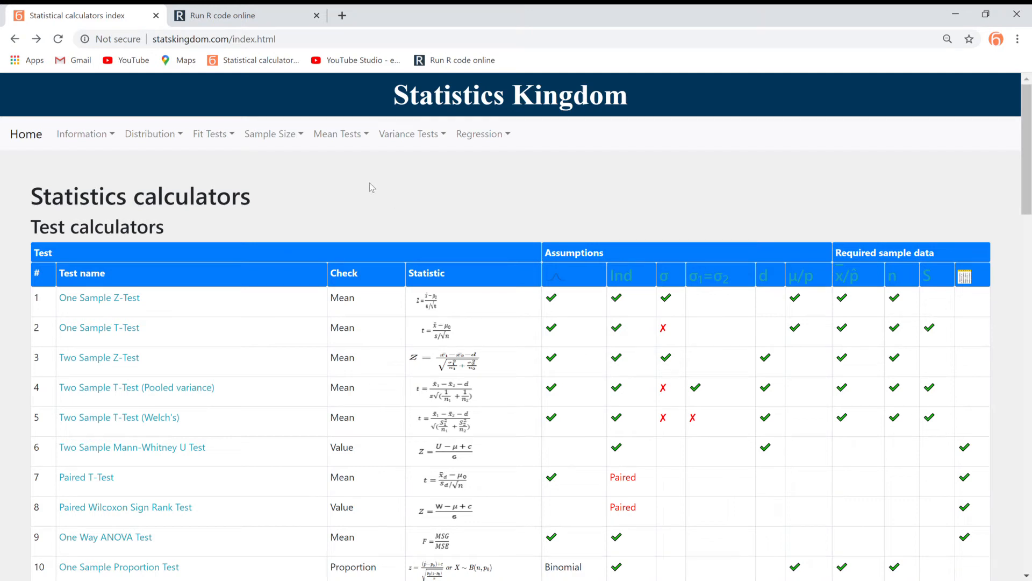
{"action": "mouse_move", "coordinate": [249, 247]}
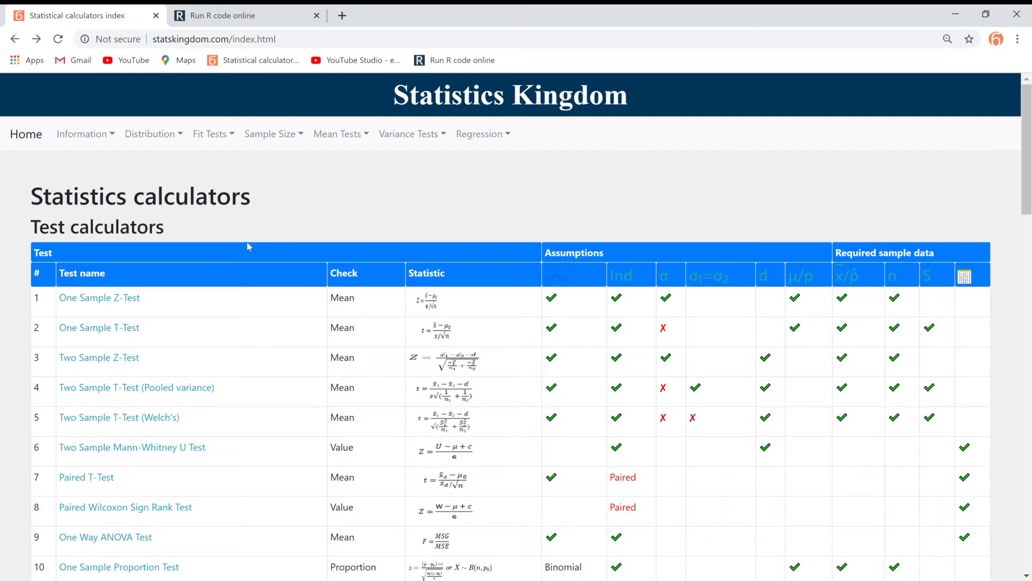
{"action": "mouse_move", "coordinate": [262, 235]}
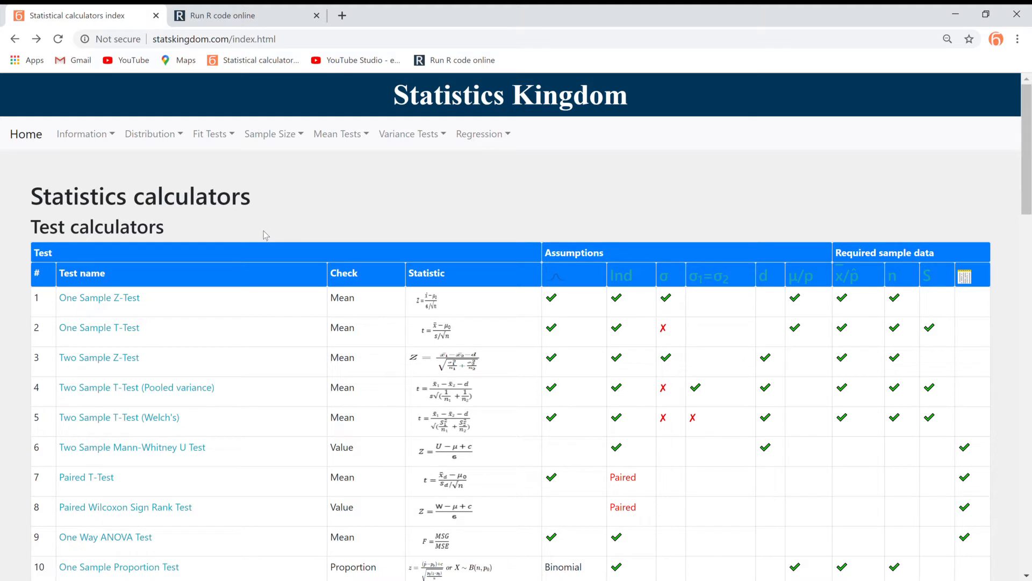
{"action": "mouse_move", "coordinate": [262, 158]}
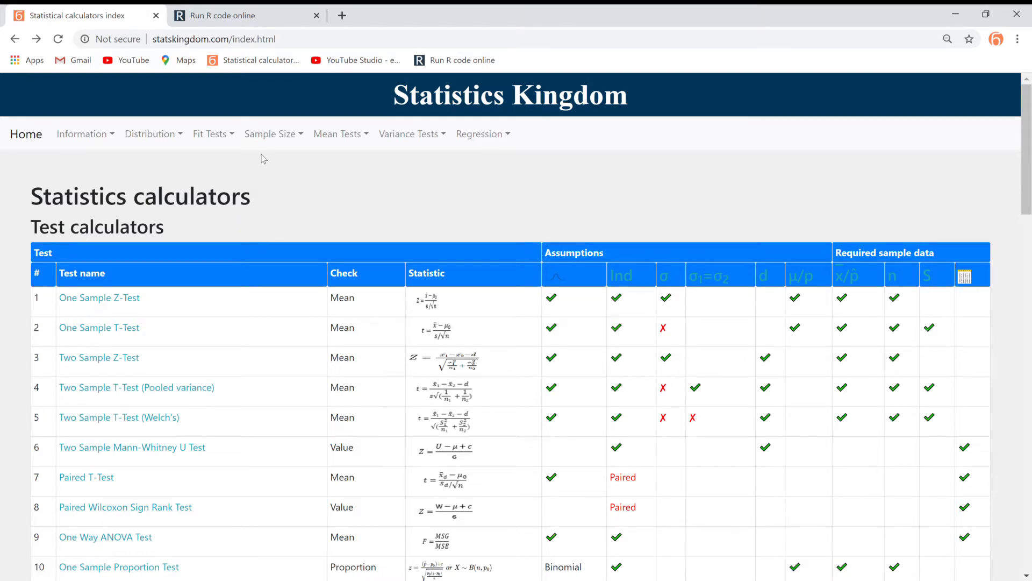
Open the Sample Size menu to list Sample Size, Test Power and Confidence Interval.
{"action": "left_click", "coordinate": [270, 134]}
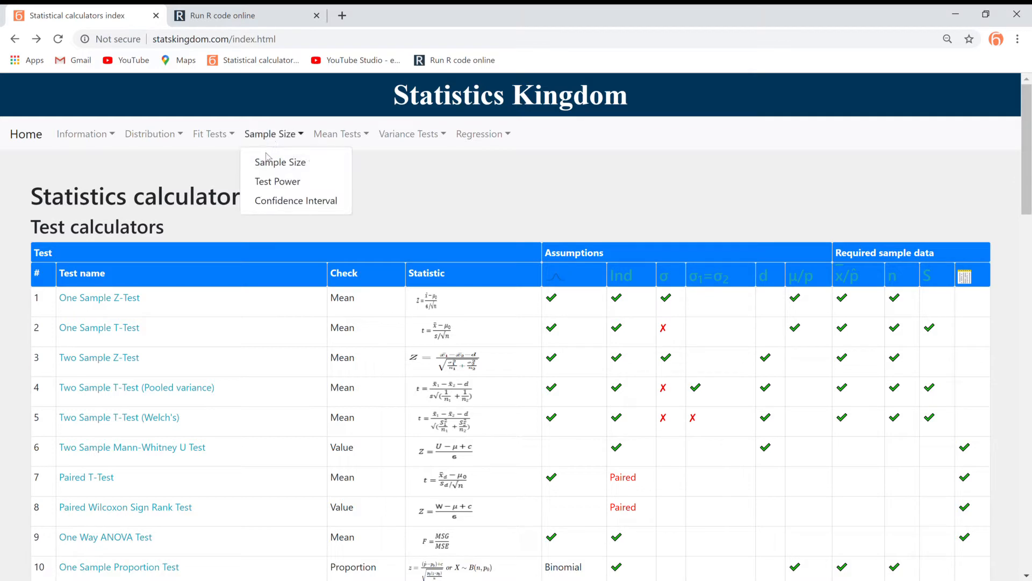
Go to the sample size calculators overview and open the Chi-Squared sample size calculator.
{"action": "left_click", "coordinate": [279, 162]}
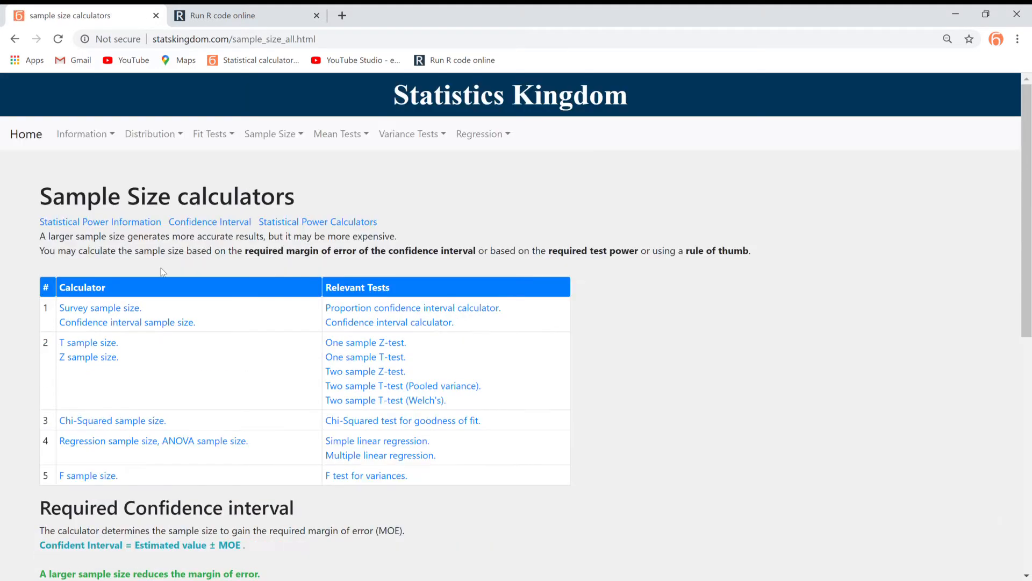
{"action": "left_click", "coordinate": [111, 420]}
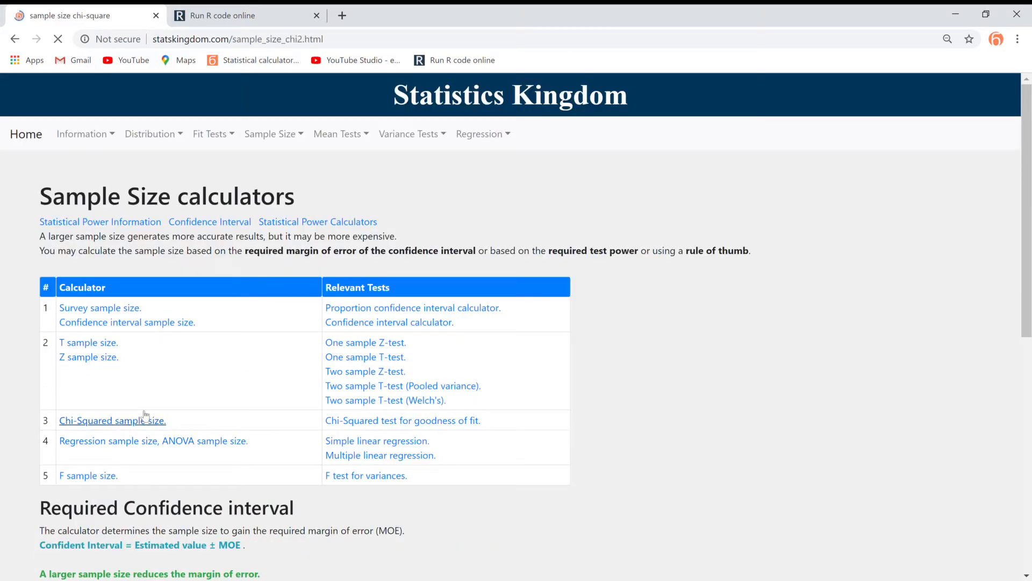
{"action": "left_click", "coordinate": [112, 420]}
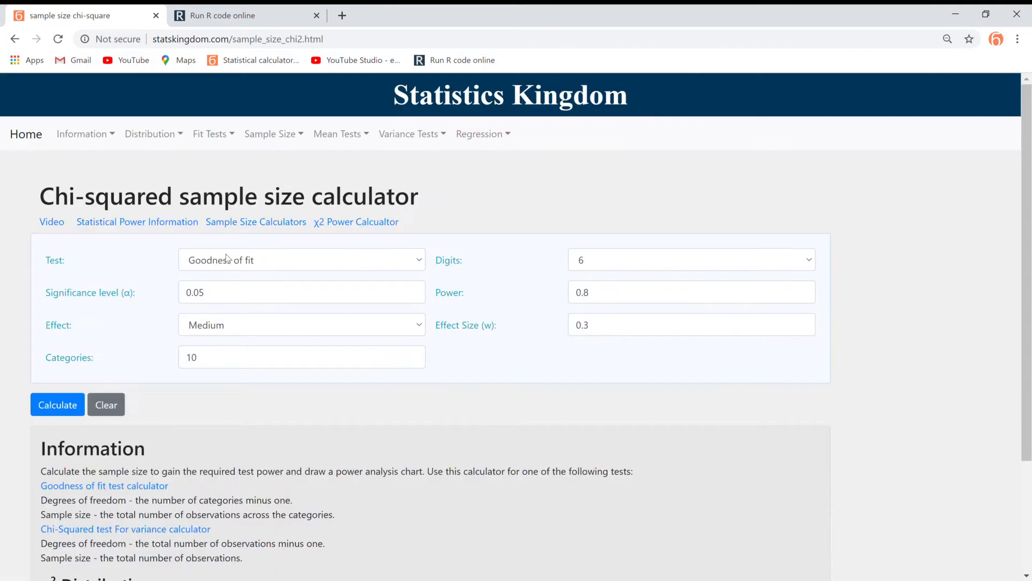
{"action": "mouse_move", "coordinate": [83, 267]}
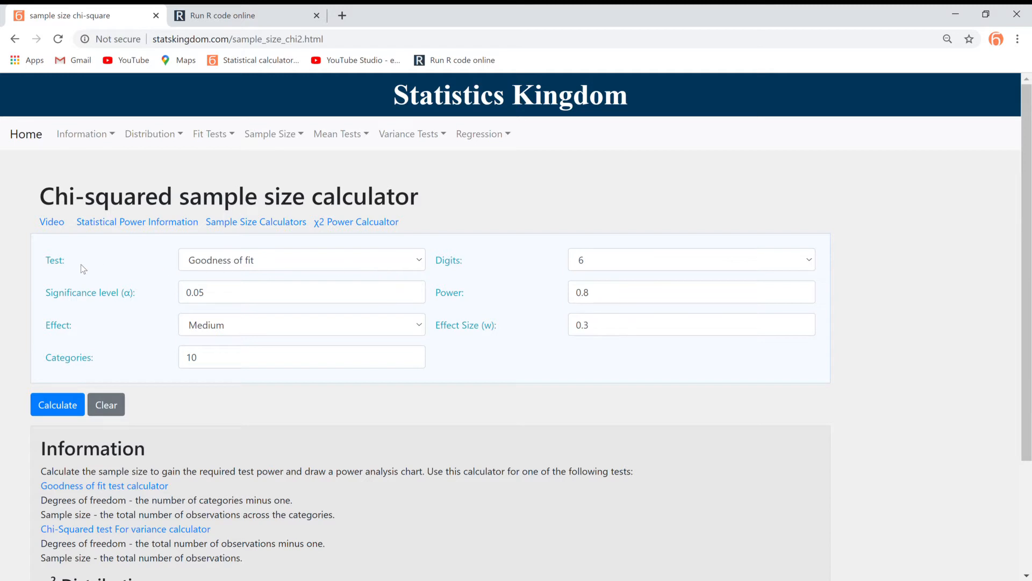
{"action": "mouse_move", "coordinate": [411, 269]}
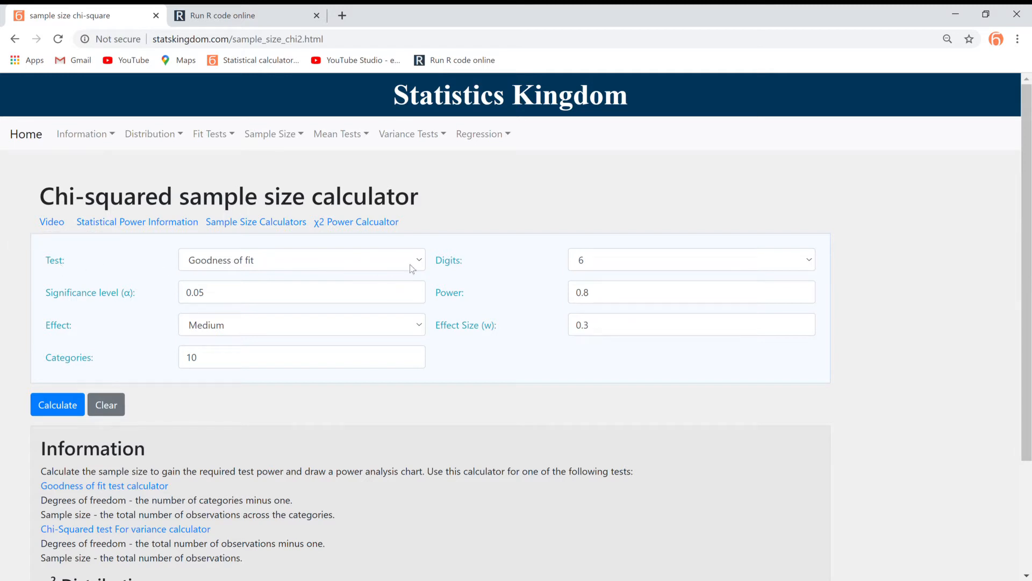
{"action": "left_click", "coordinate": [301, 259]}
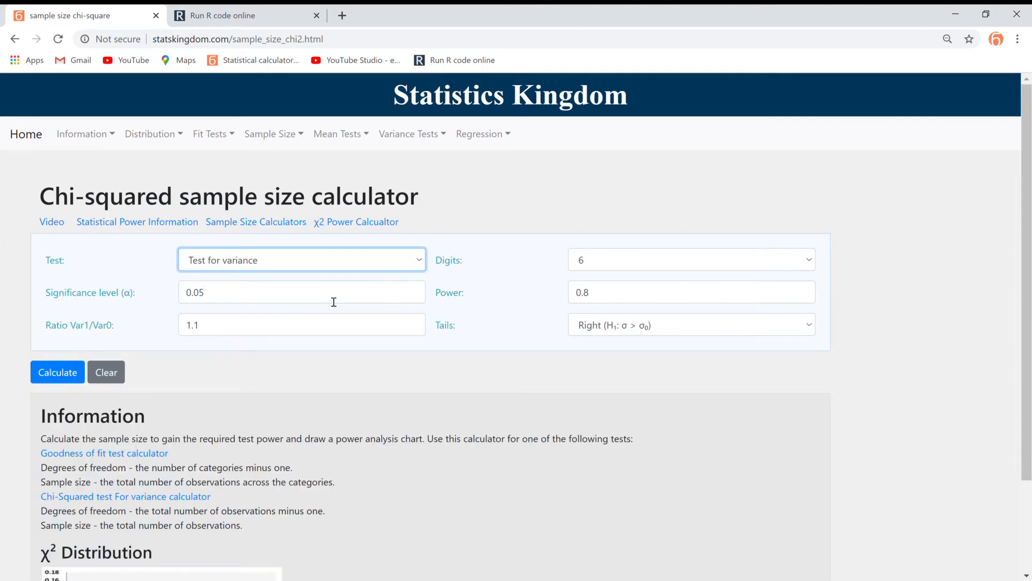
{"action": "mouse_move", "coordinate": [340, 288]}
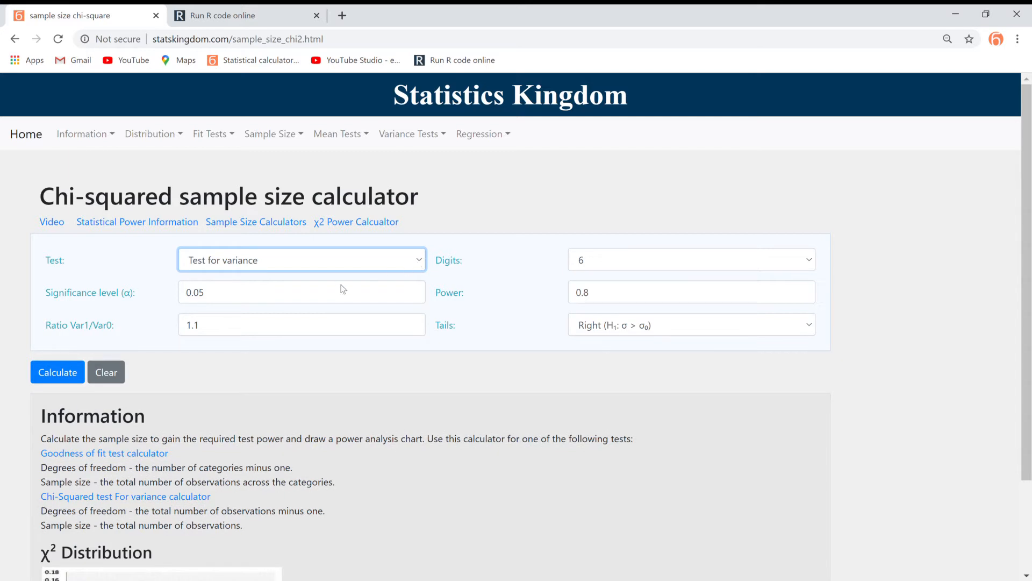
{"action": "left_click", "coordinate": [301, 259]}
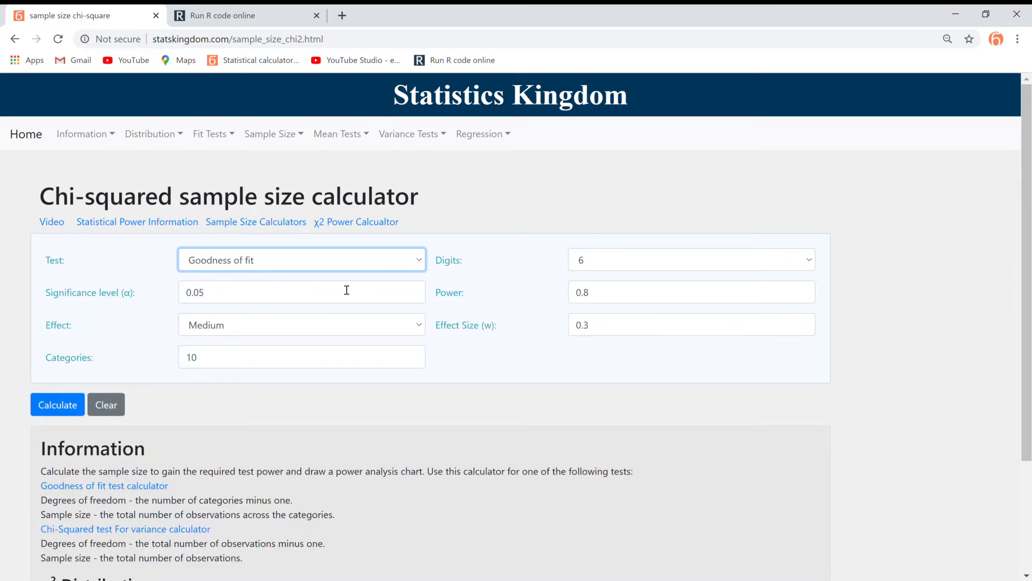
{"action": "mouse_move", "coordinate": [533, 280]}
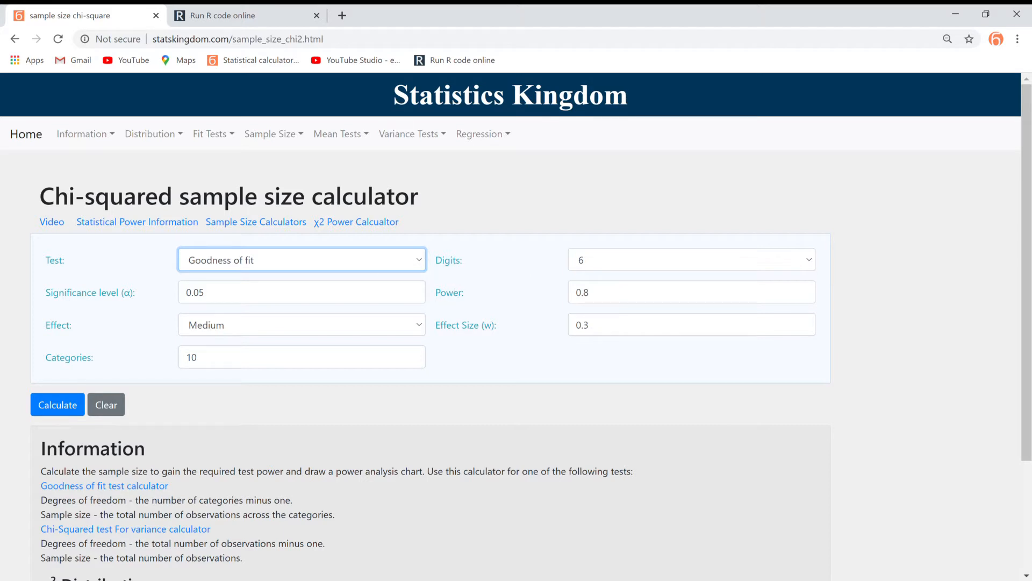
{"action": "mouse_move", "coordinate": [469, 288]}
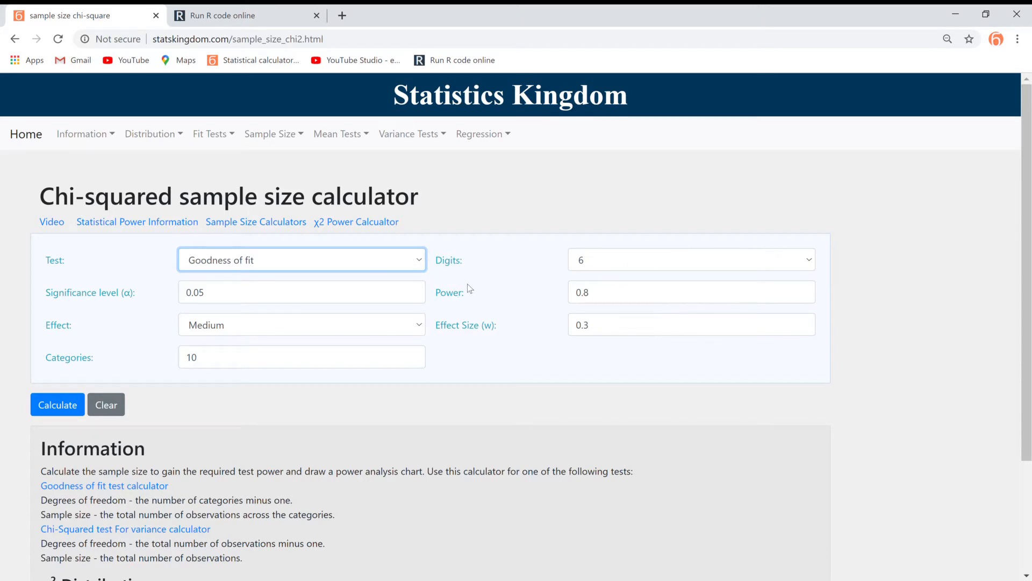
{"action": "mouse_move", "coordinate": [313, 332]}
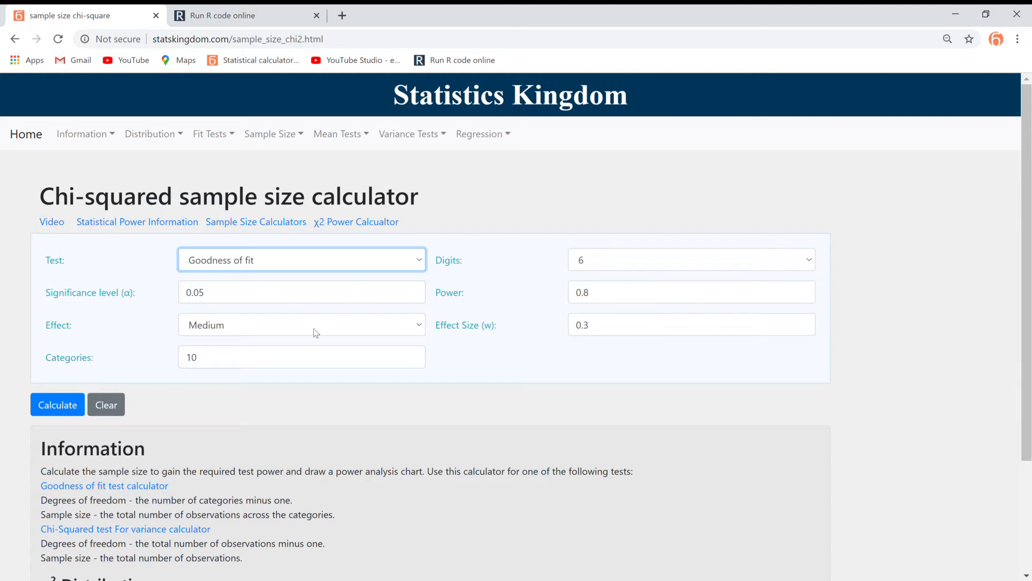
{"action": "mouse_move", "coordinate": [453, 343]}
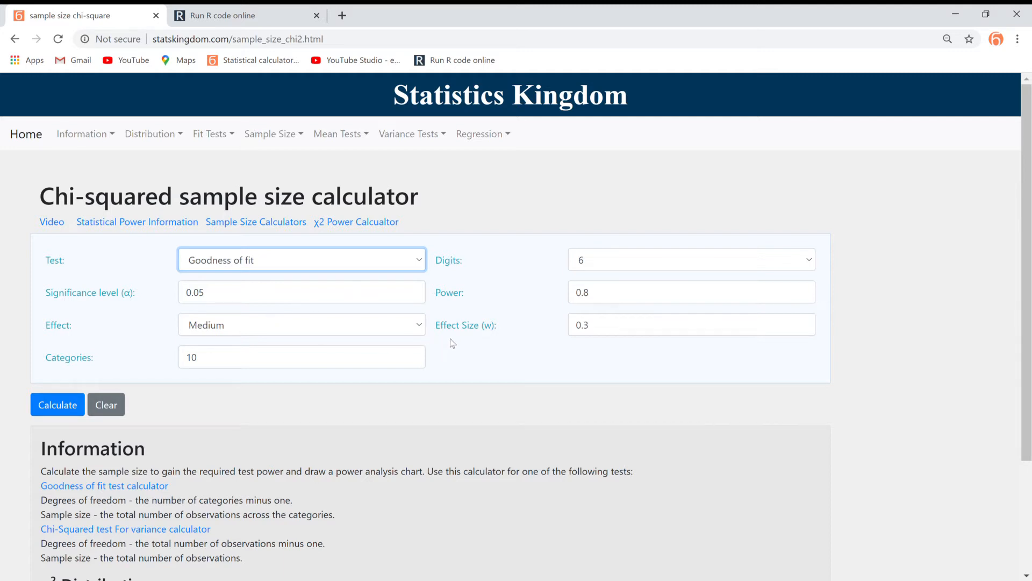
{"action": "mouse_move", "coordinate": [449, 300]}
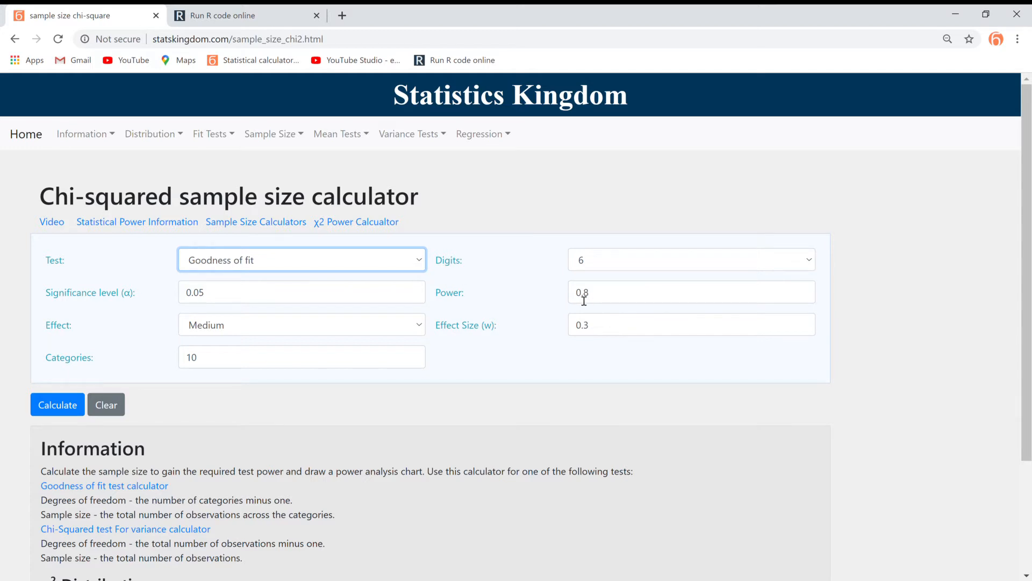
{"action": "mouse_move", "coordinate": [573, 313]}
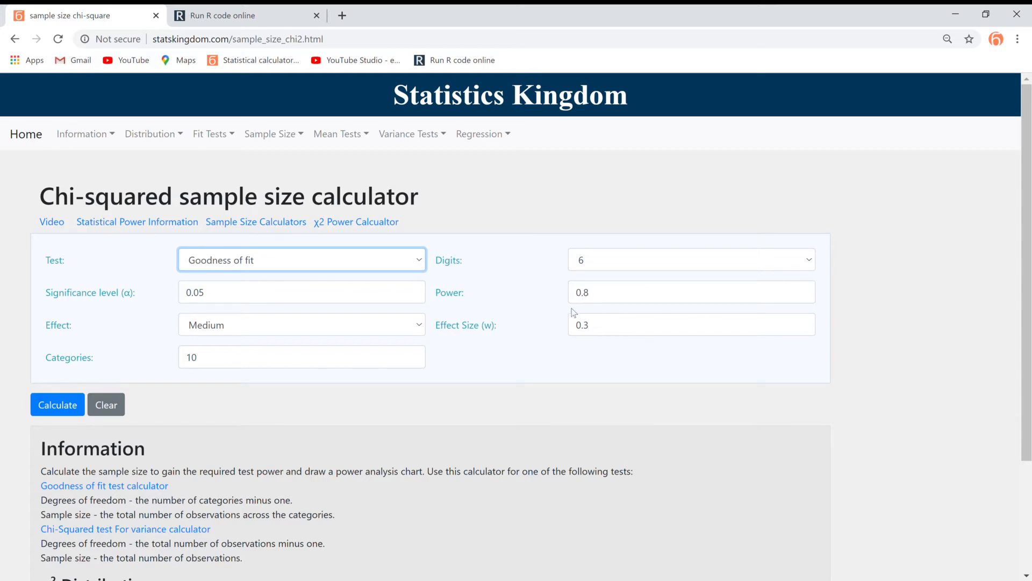
{"action": "mouse_move", "coordinate": [466, 324]}
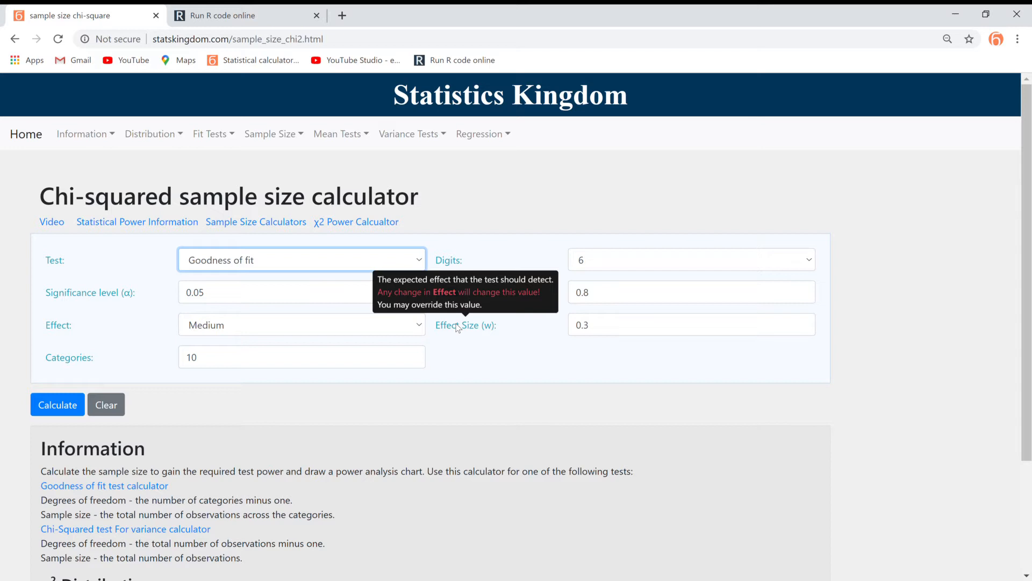
{"action": "mouse_move", "coordinate": [58, 324]}
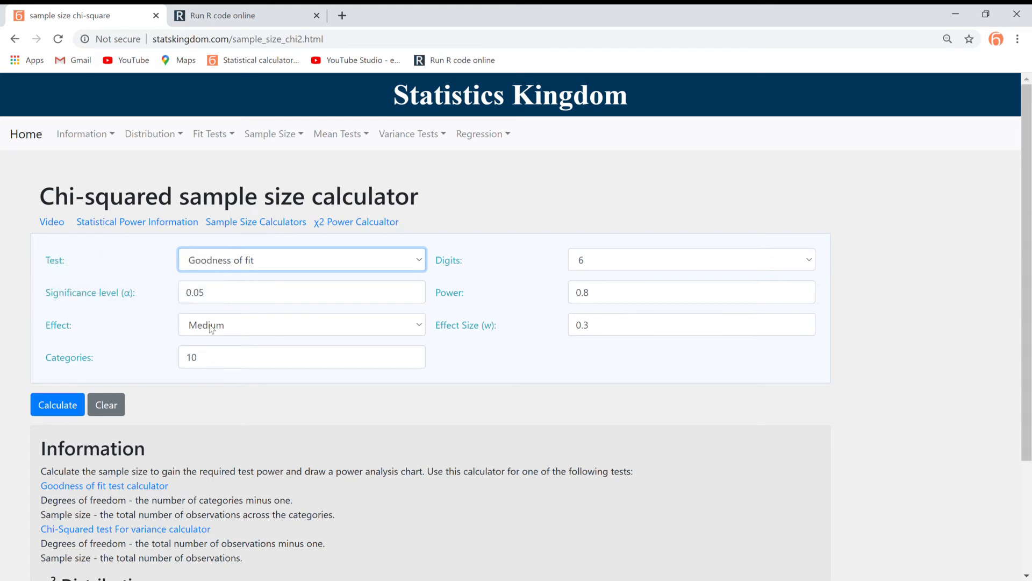
Try the Small and Large effect levels, then settle on Medium (w = 0.3).
{"action": "left_click", "coordinate": [301, 323]}
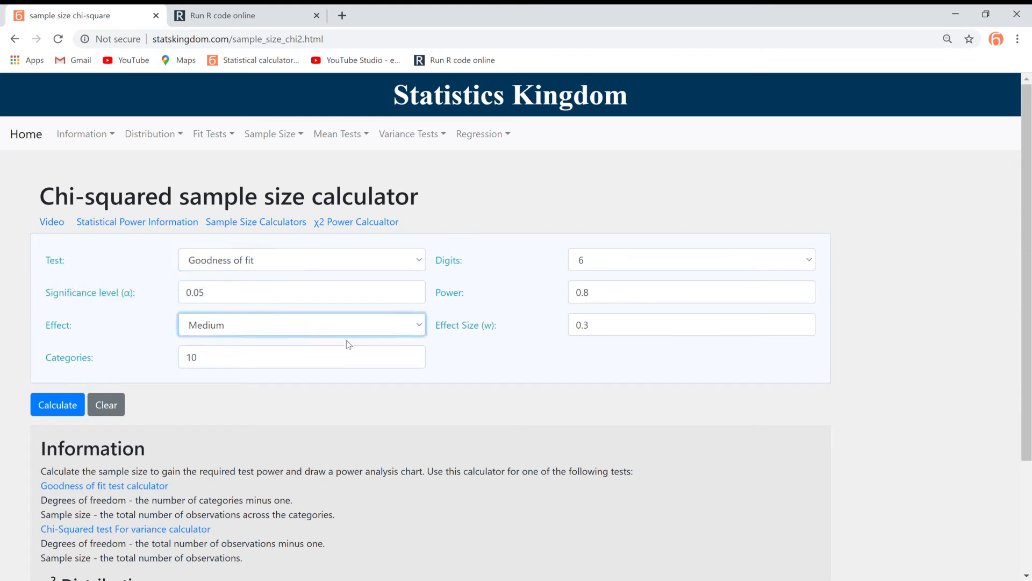
{"action": "left_click", "coordinate": [301, 323]}
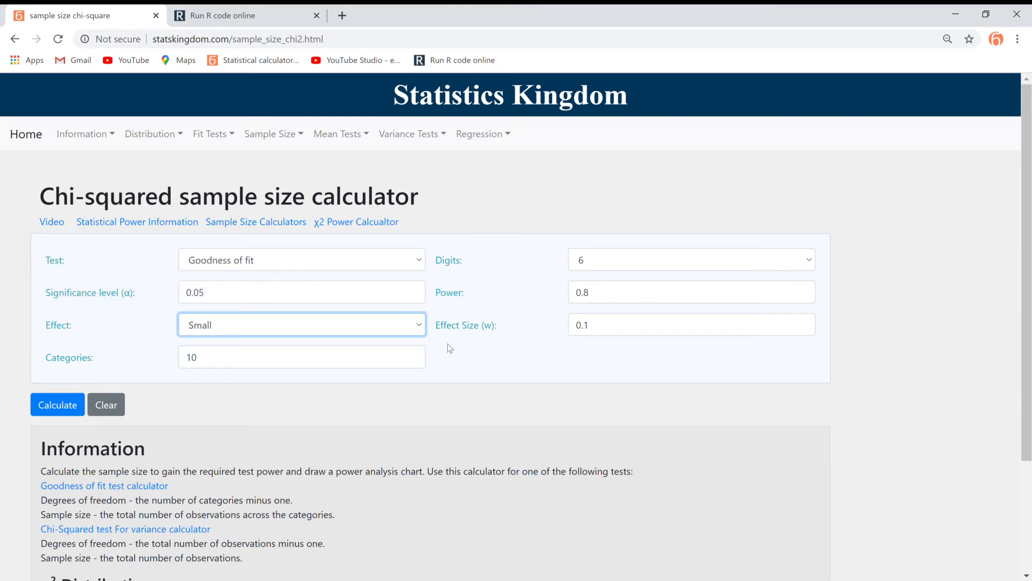
{"action": "mouse_move", "coordinate": [420, 328]}
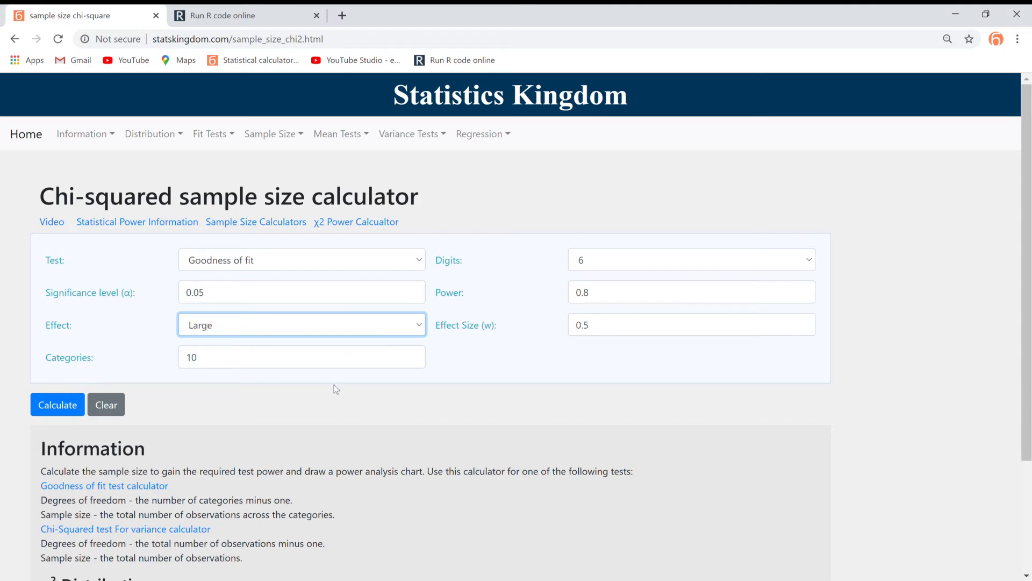
{"action": "mouse_move", "coordinate": [451, 354]}
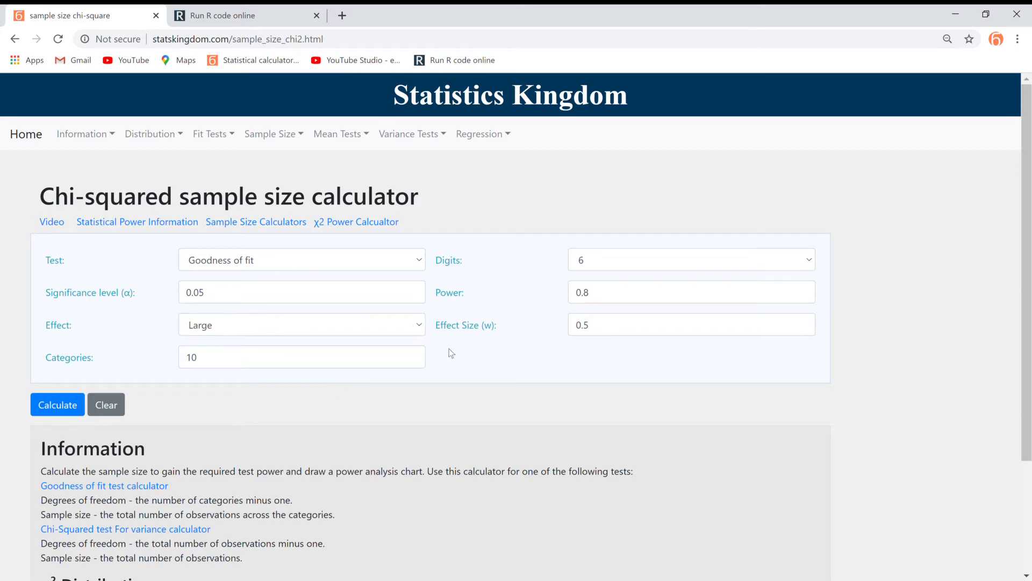
{"action": "left_click", "coordinate": [301, 324]}
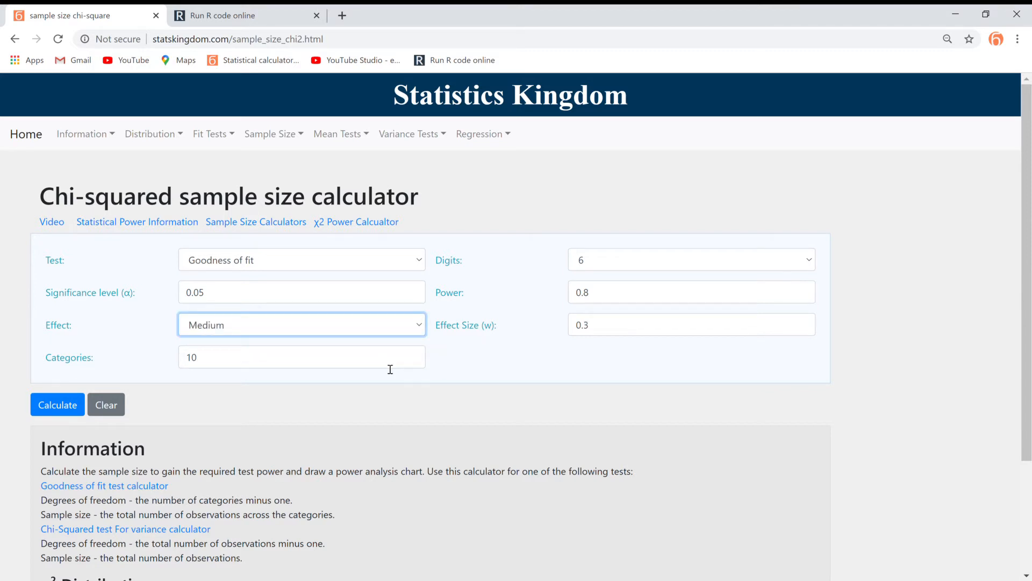
{"action": "mouse_move", "coordinate": [464, 356]}
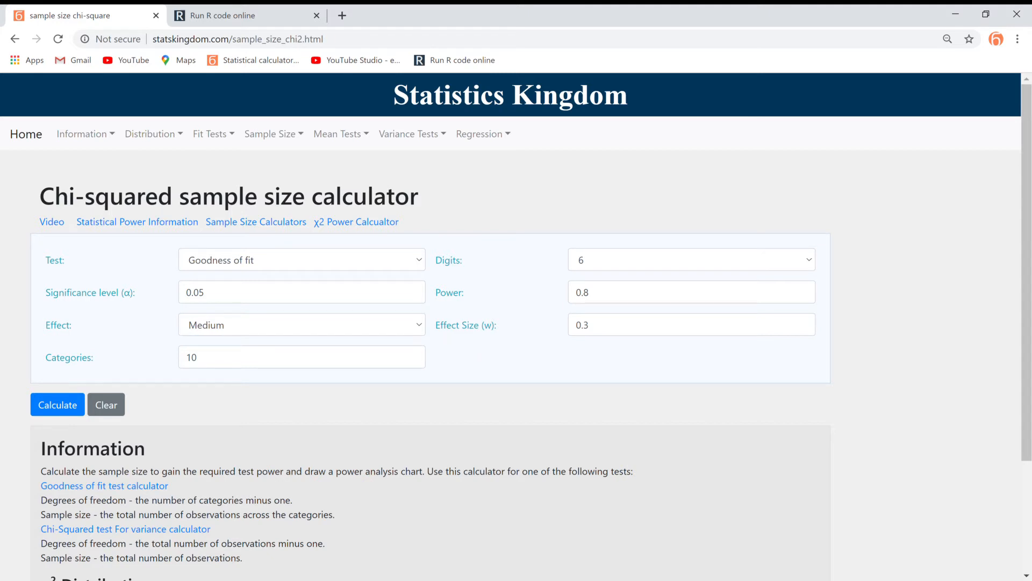
{"action": "mouse_move", "coordinate": [69, 358]}
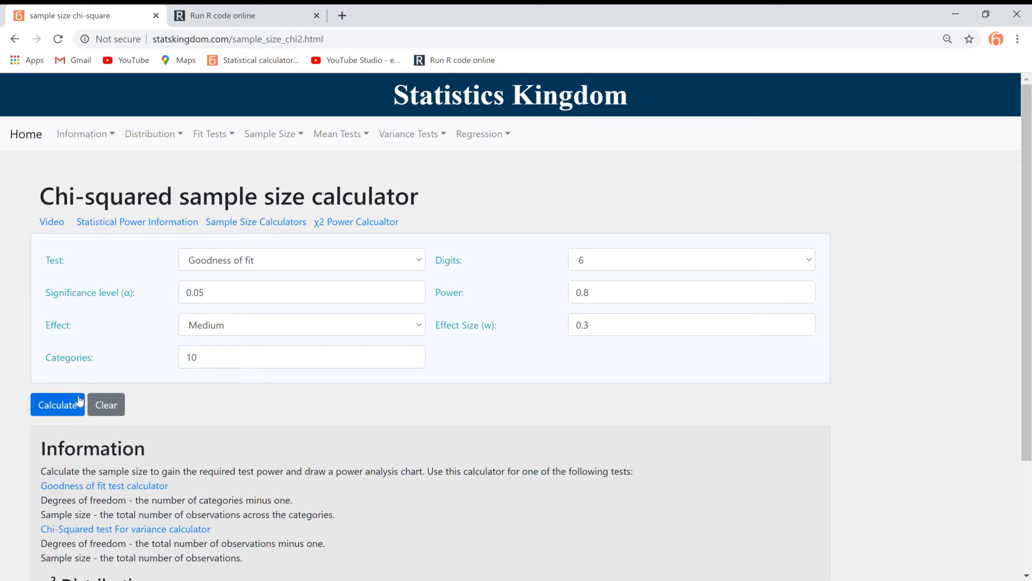
Calculate to get sample size 174 at power 0.800316 and scroll to the power chart.
{"action": "left_click", "coordinate": [58, 405]}
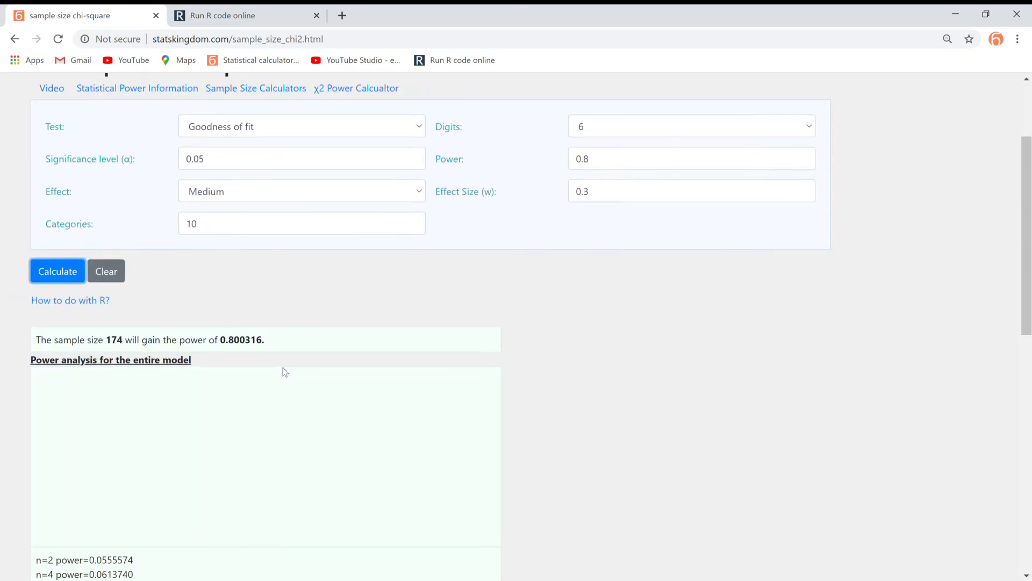
{"action": "scroll", "scroll_direction": "down", "scroll_amount": 3}
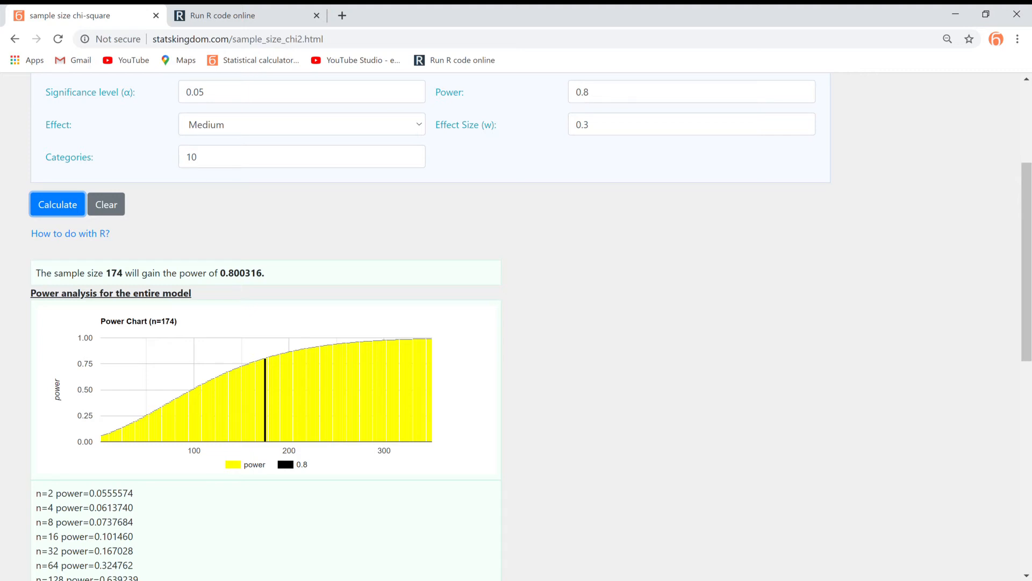
{"action": "mouse_move", "coordinate": [175, 420]}
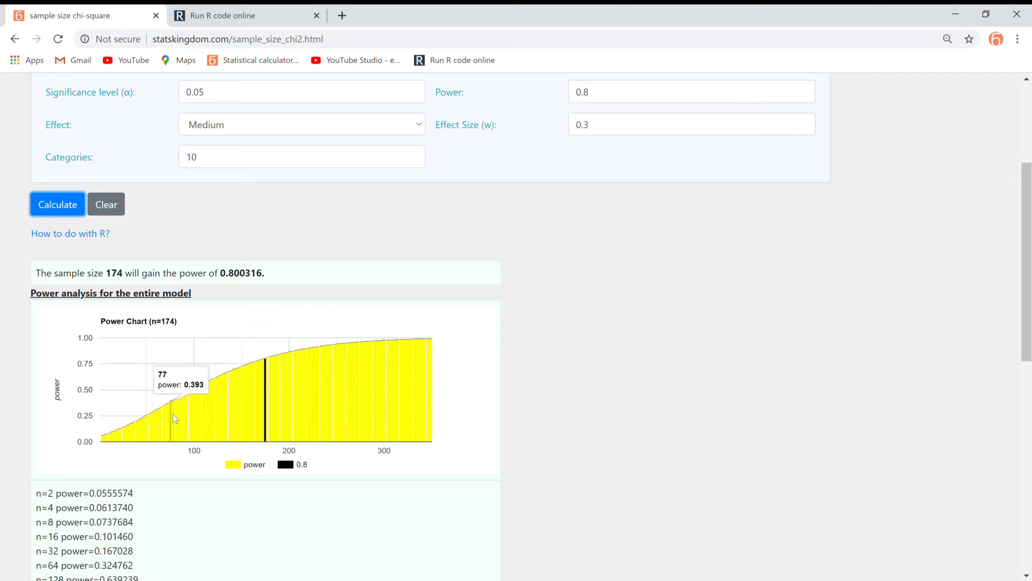
{"action": "mouse_move", "coordinate": [193, 419]}
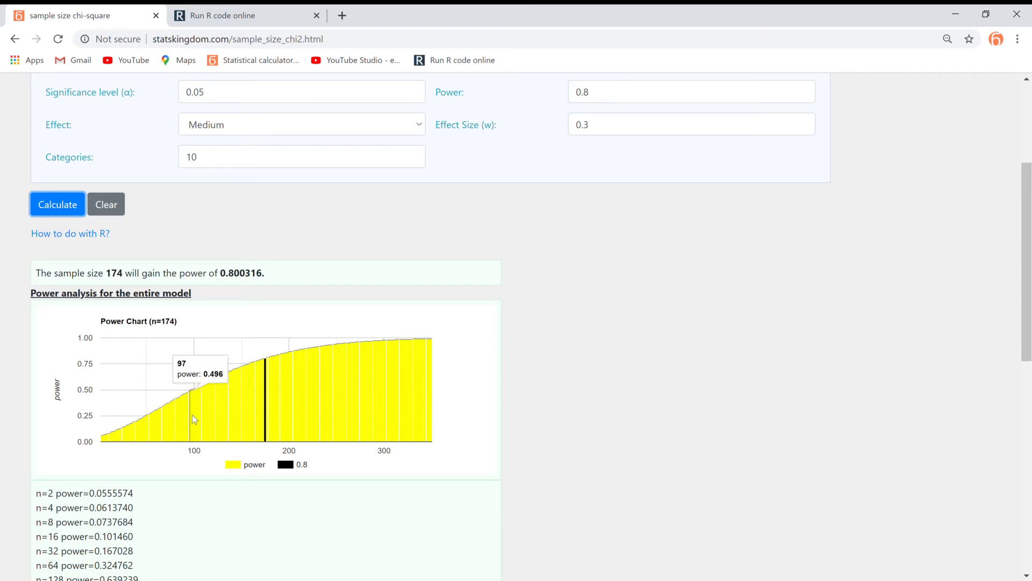
{"action": "mouse_move", "coordinate": [196, 422]}
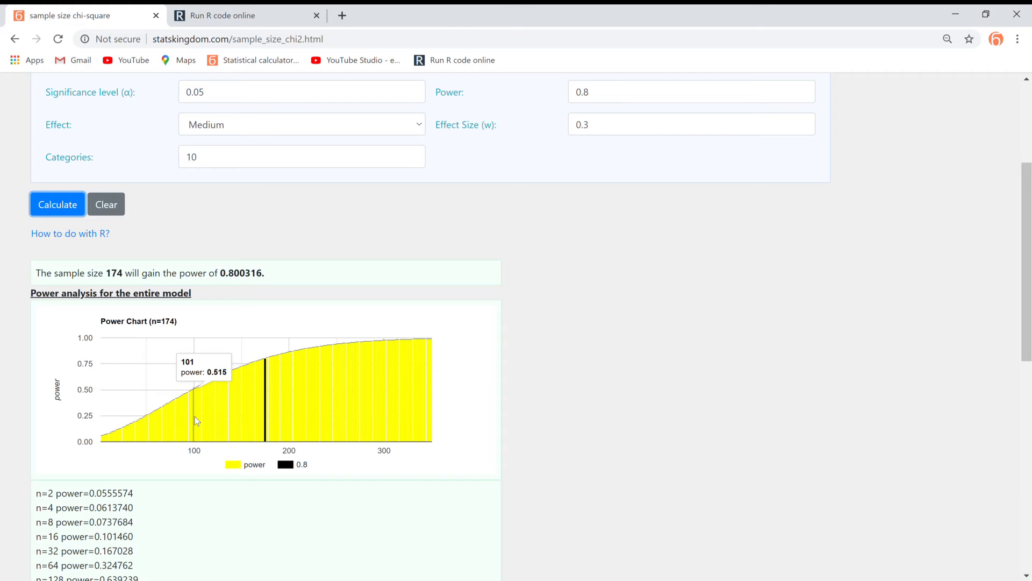
{"action": "mouse_move", "coordinate": [256, 415]}
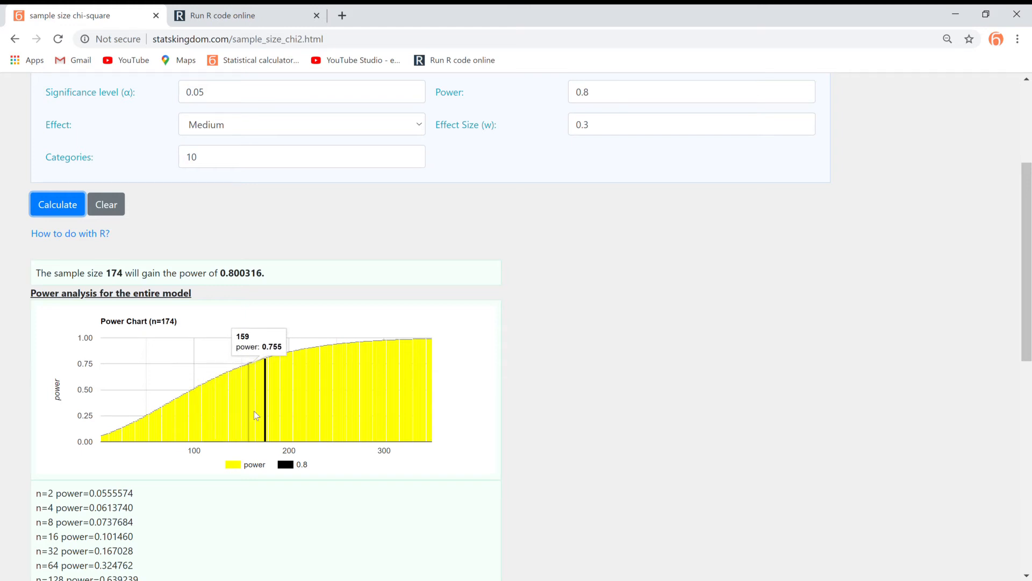
{"action": "mouse_move", "coordinate": [658, 362]}
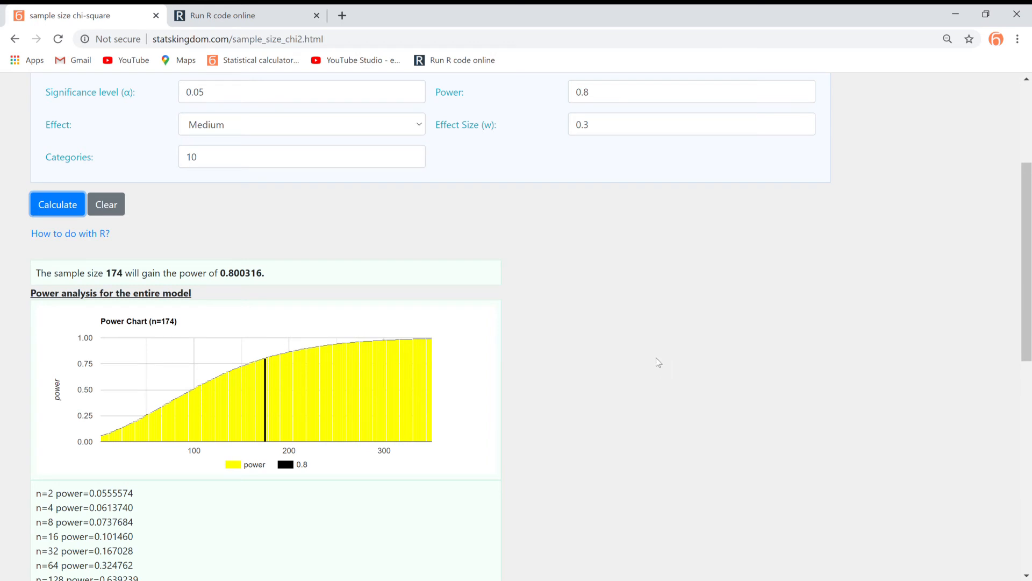
{"action": "mouse_move", "coordinate": [329, 354]}
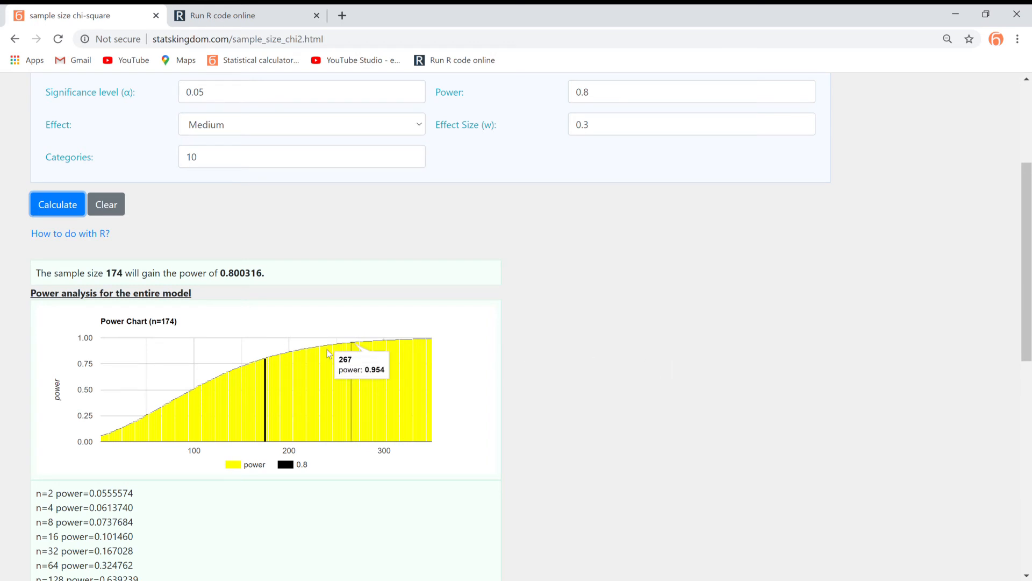
Scroll to the R code (power.chisq.test, w 0.3, df 9) and select it.
{"action": "scroll", "scroll_direction": "down", "scroll_amount": 3}
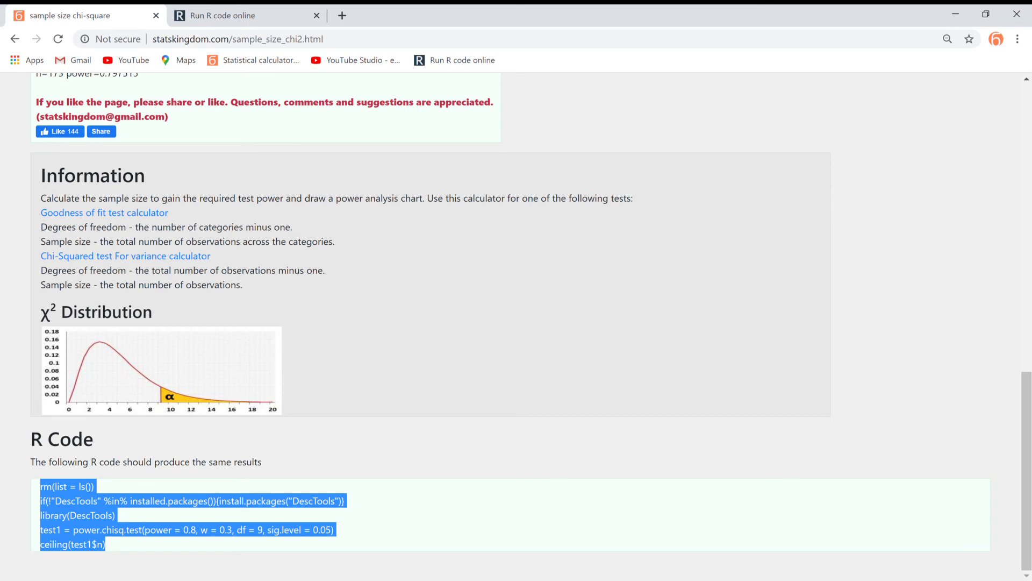
{"action": "left_click", "coordinate": [369, 206]}
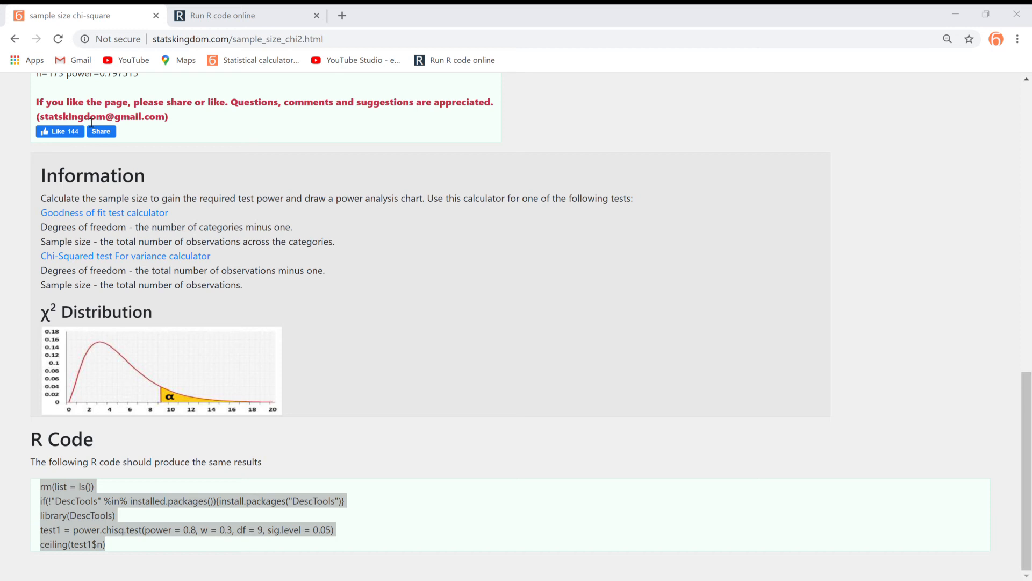
{"action": "mouse_move", "coordinate": [86, 164]}
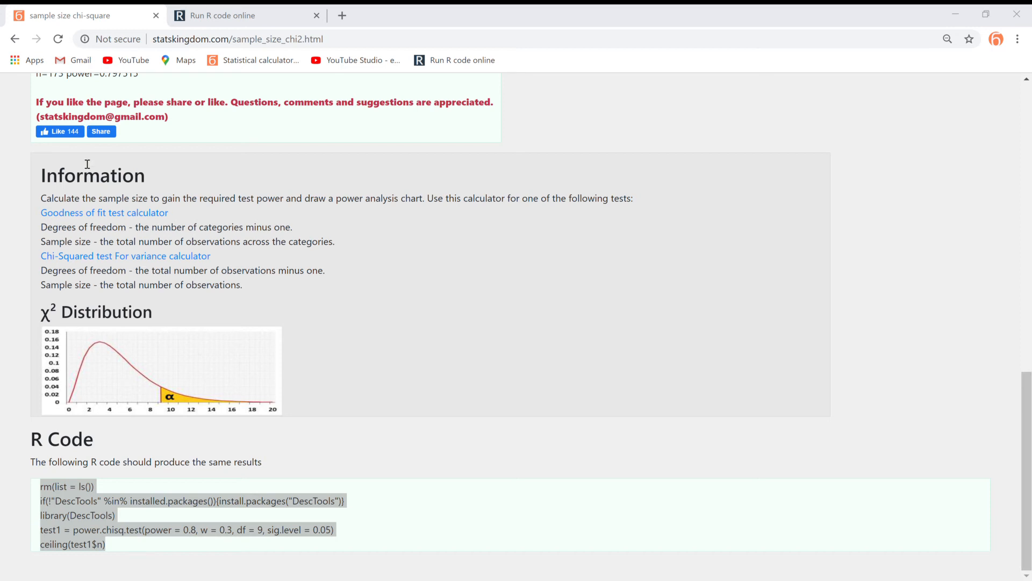
{"action": "mouse_move", "coordinate": [55, 161]}
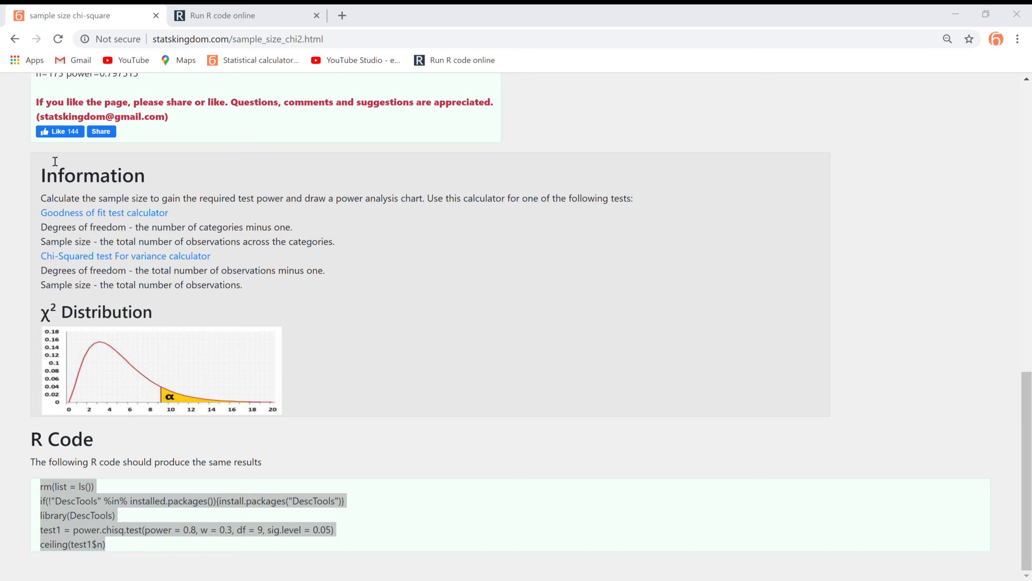
{"action": "mouse_move", "coordinate": [47, 152]}
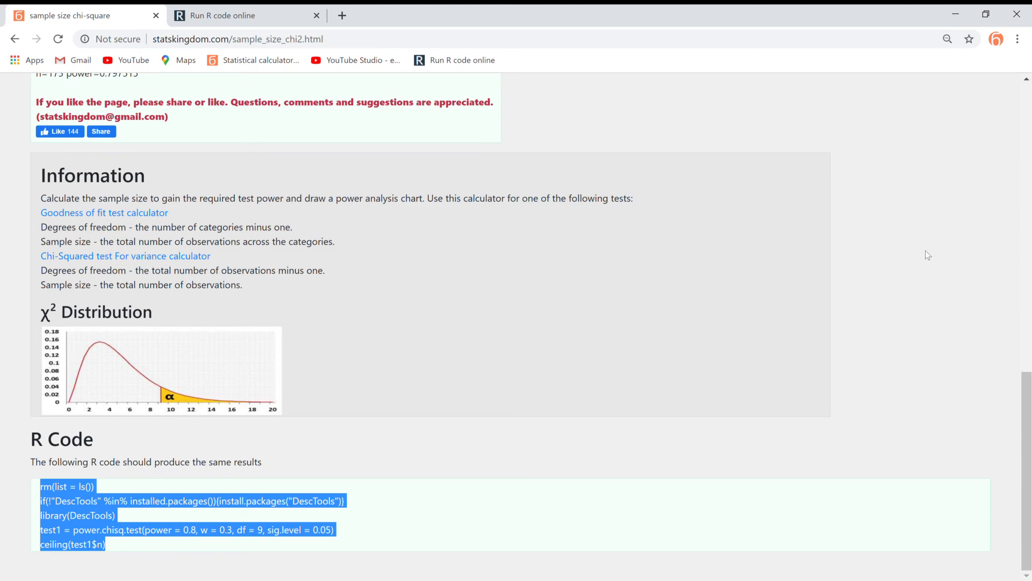
Switch Effect to Small (0.1) and recalculate, giving sample size 1565.
{"action": "scroll", "scroll_direction": "up", "scroll_amount": 3}
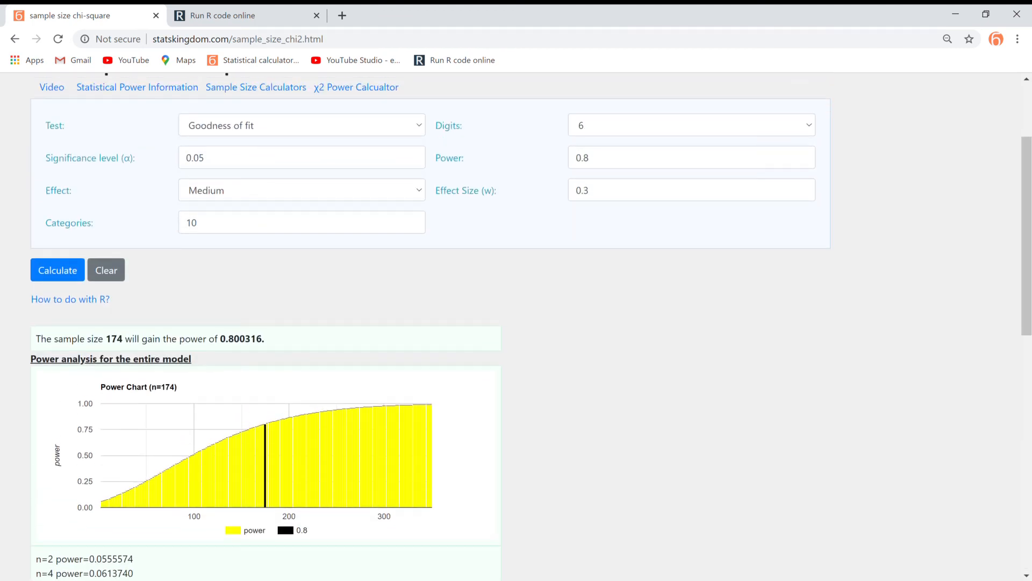
{"action": "mouse_move", "coordinate": [406, 164]}
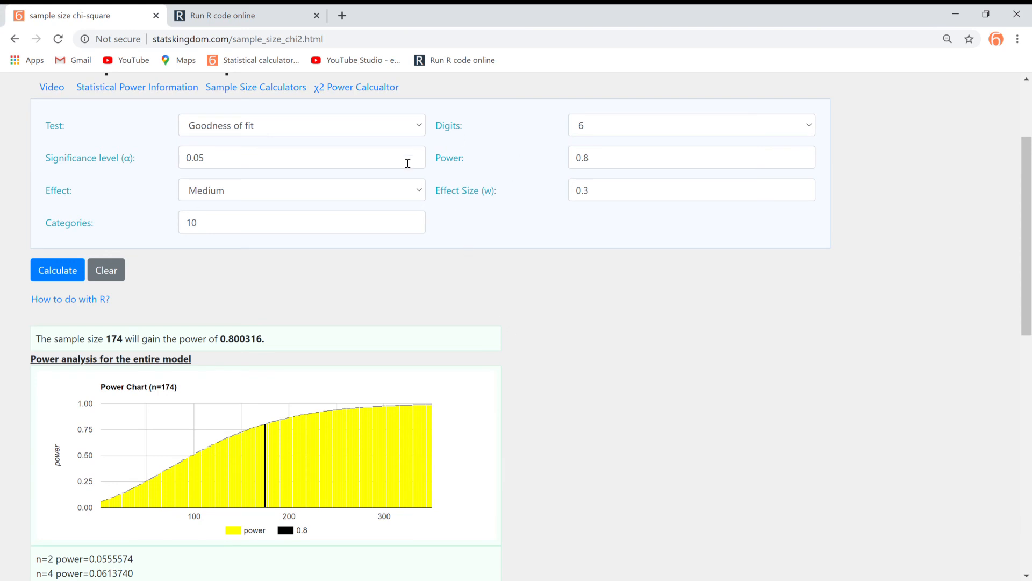
{"action": "left_click", "coordinate": [301, 190]}
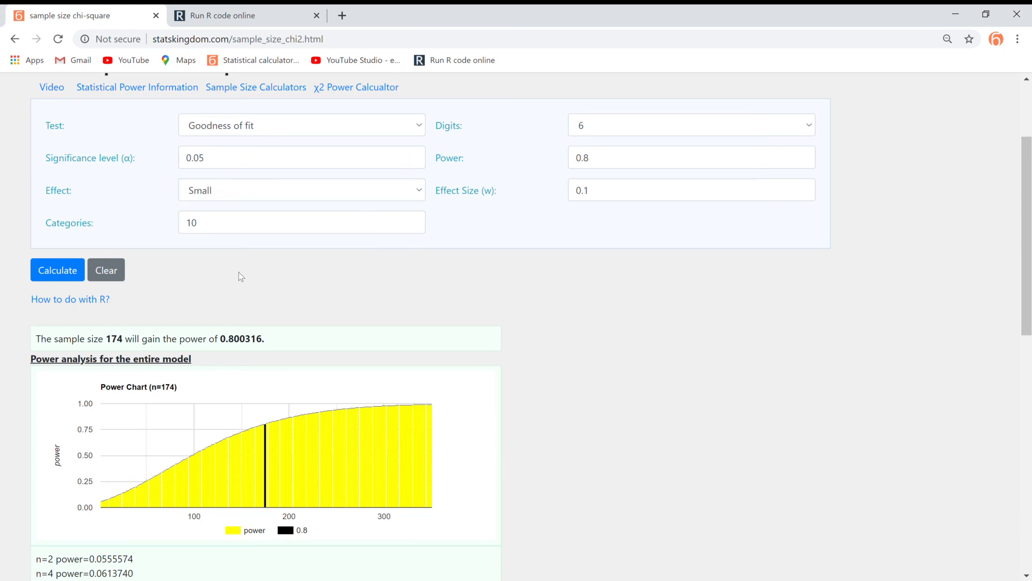
{"action": "left_click", "coordinate": [58, 270]}
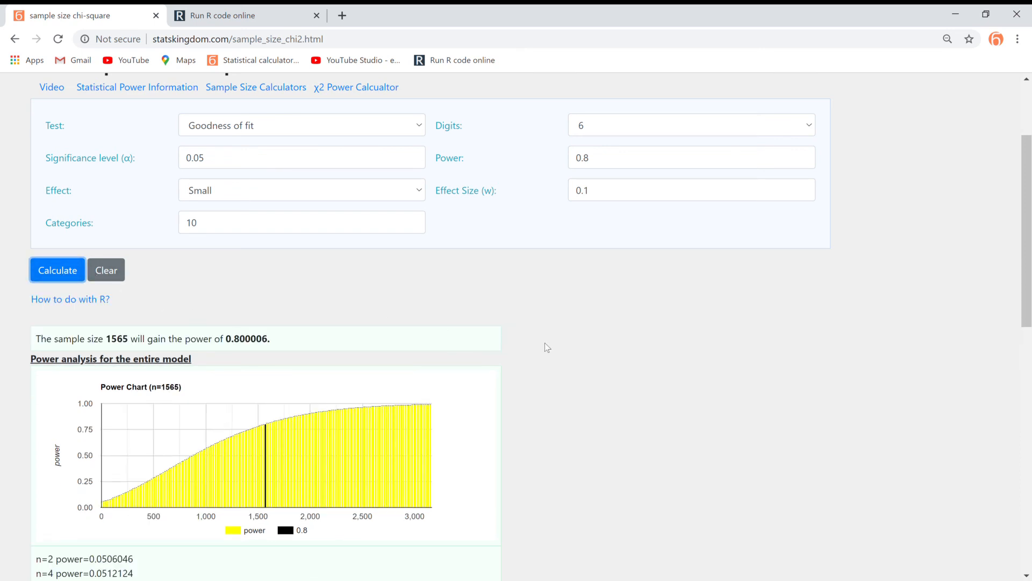